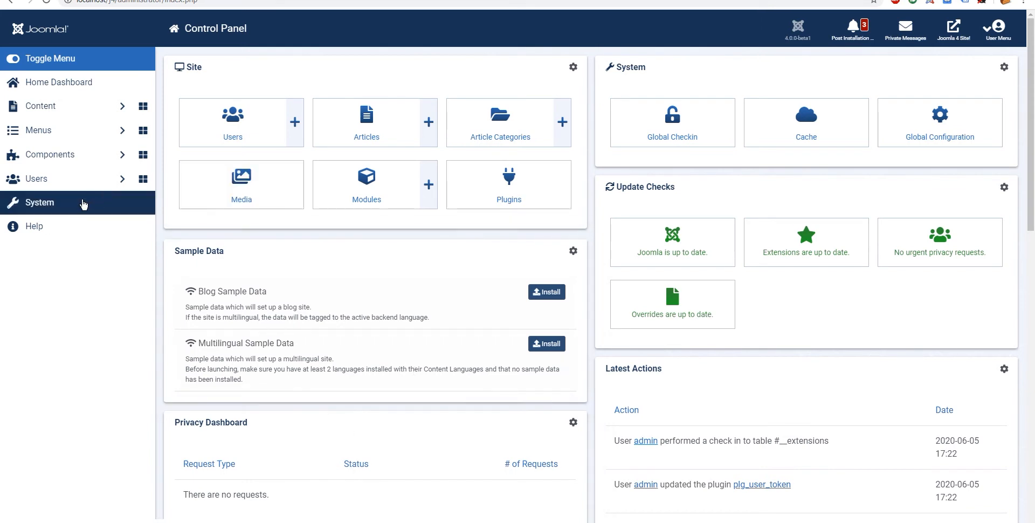
From the System dashboard's plugin list, enable and save the API Authentication - Joomla Token plugin
left_click(40, 203)
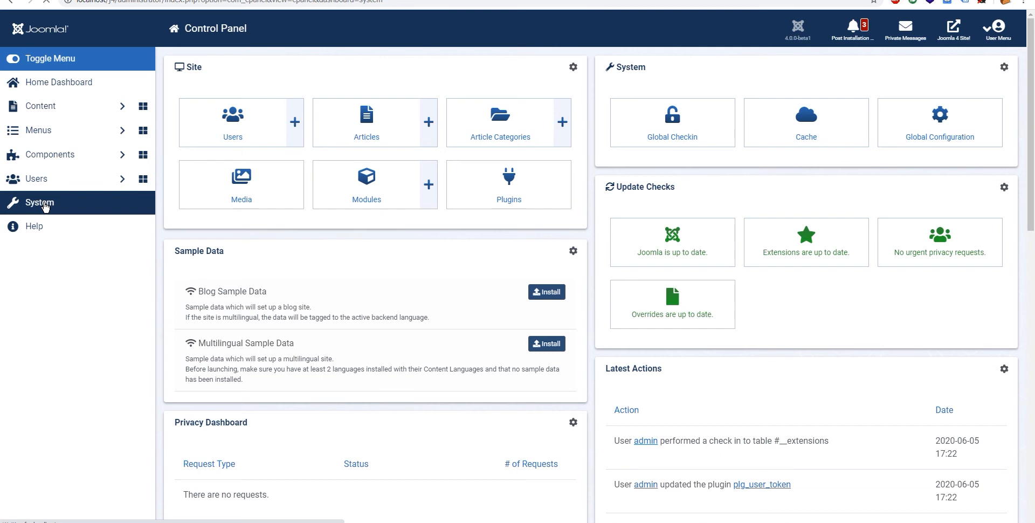
left_click(40, 202)
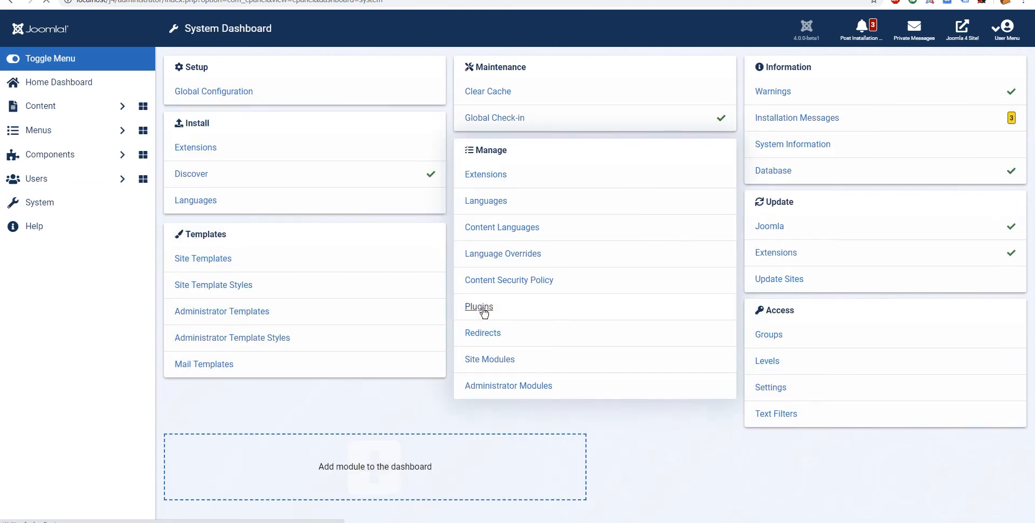
left_click(479, 307)
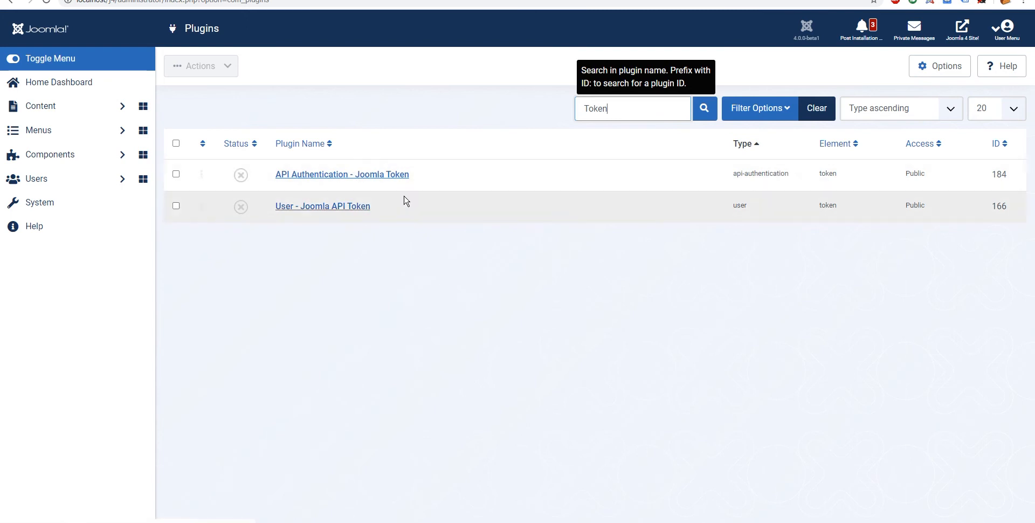
left_click(342, 175)
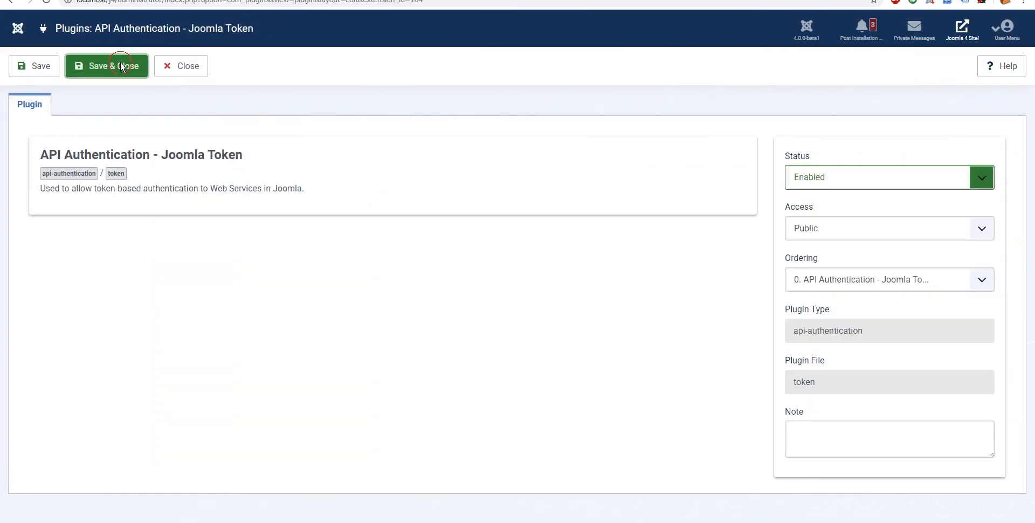
left_click(107, 66)
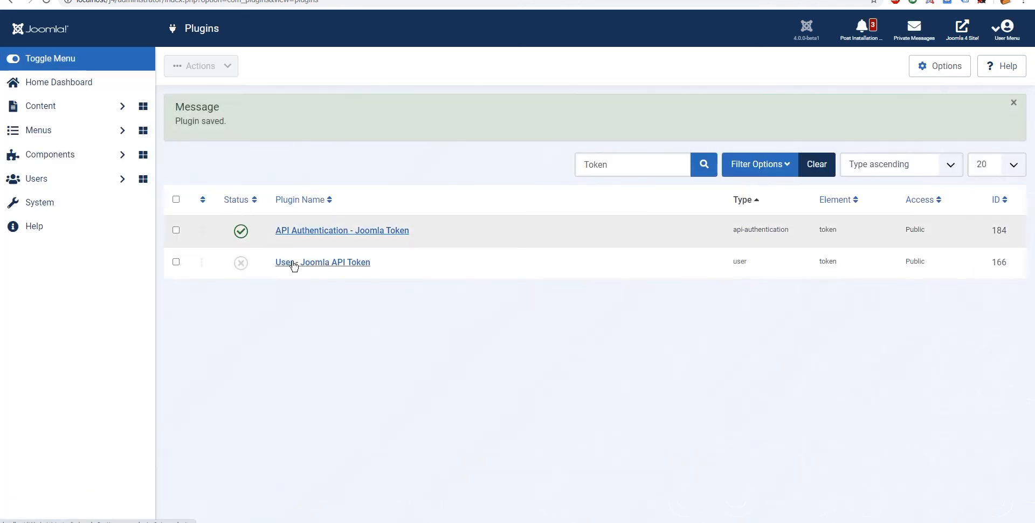
Enable the User - Joomla API Token plugin and save it
left_click(322, 262)
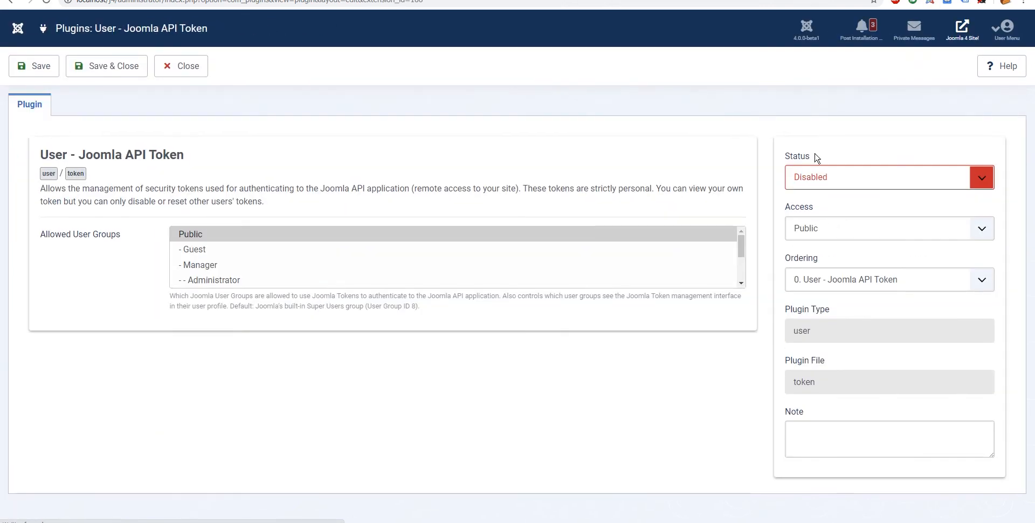
left_click(887, 177)
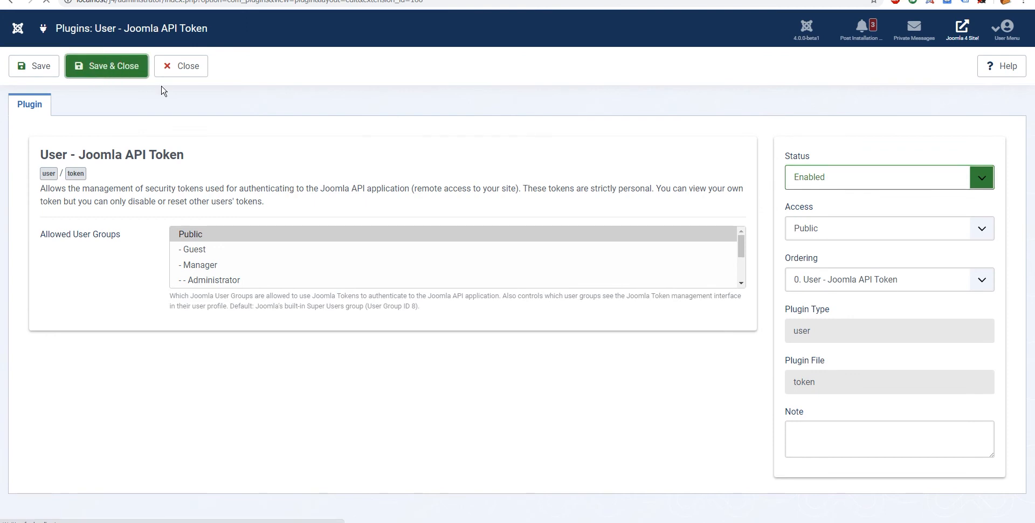
left_click(107, 65)
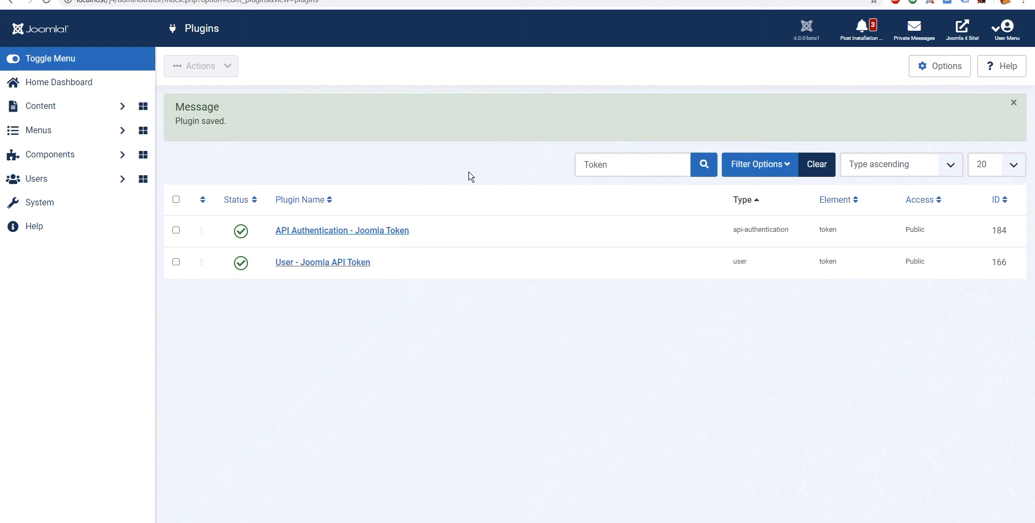
Save the admin user's profile to generate a Joomla API token and select the token text
left_click(36, 178)
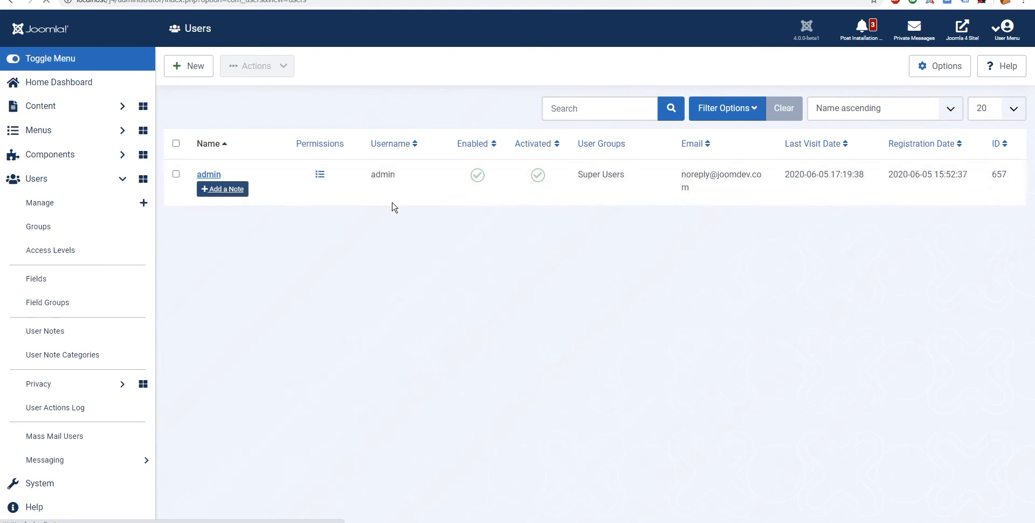
left_click(209, 174)
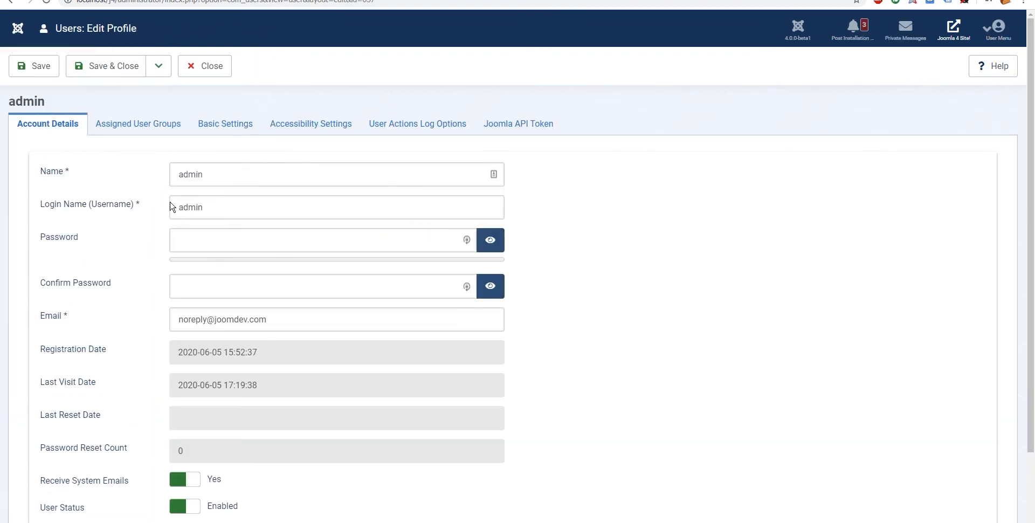
left_click(518, 124)
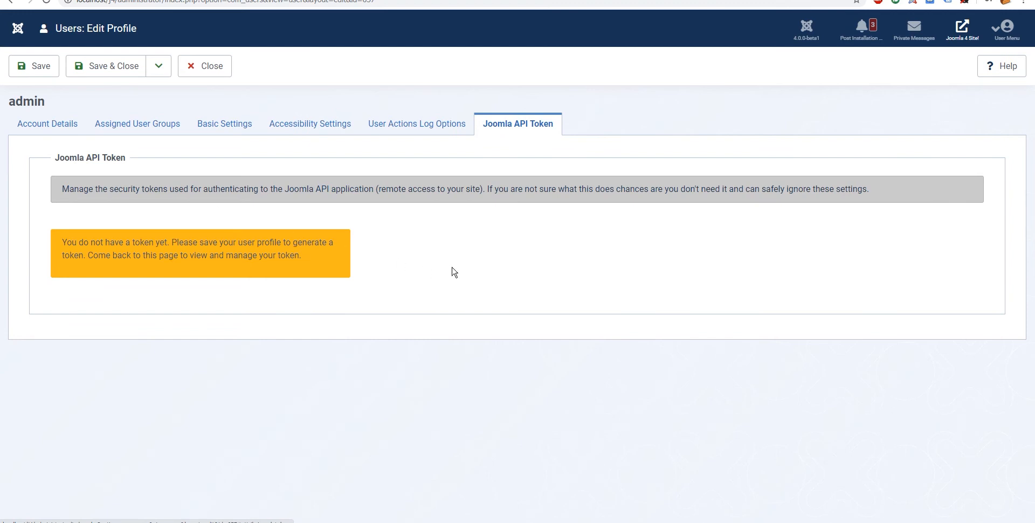
mouse_move(47, 168)
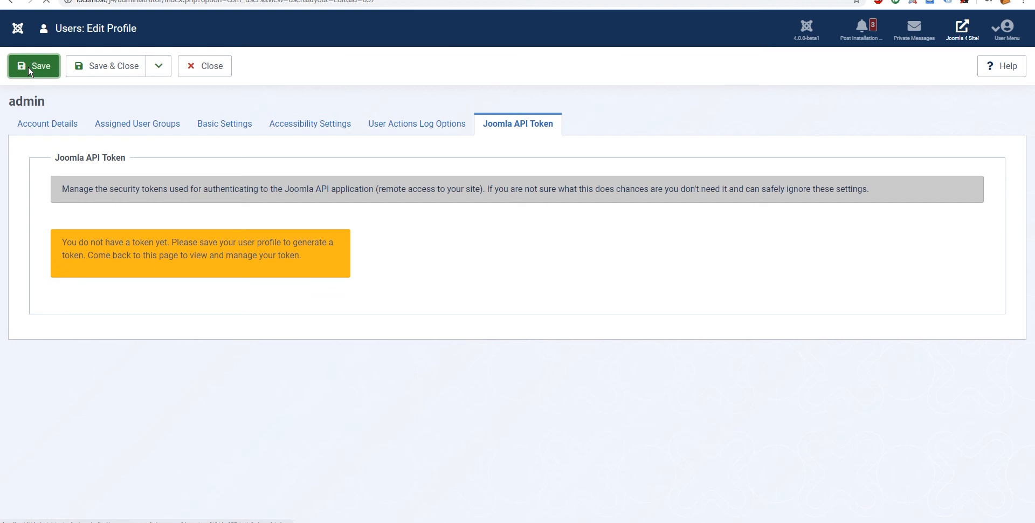
left_click(33, 66)
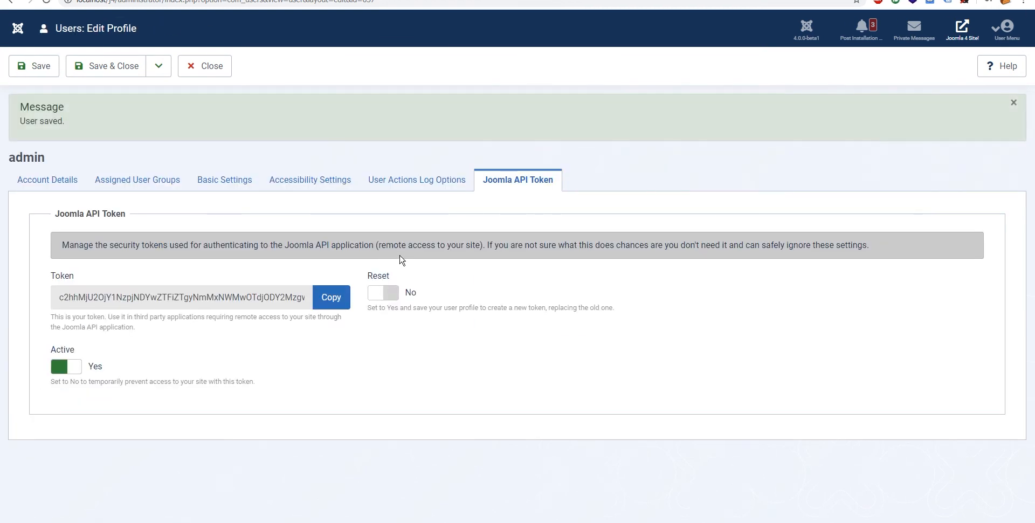
mouse_move(173, 307)
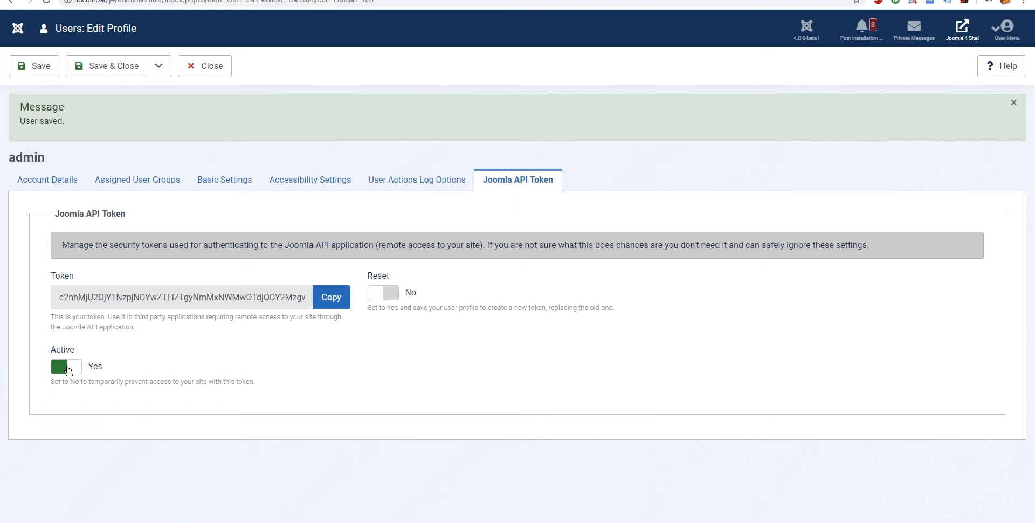
mouse_move(117, 293)
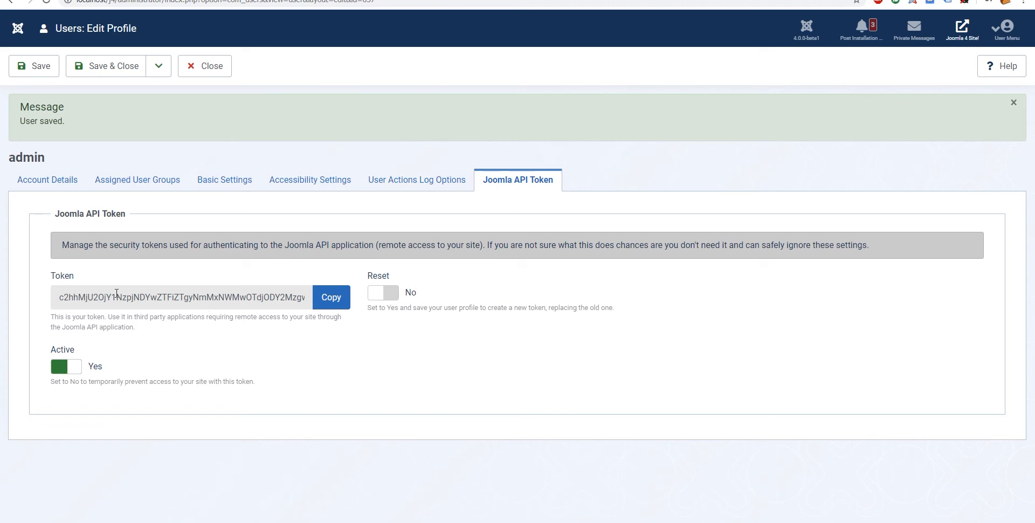
left_click(331, 298)
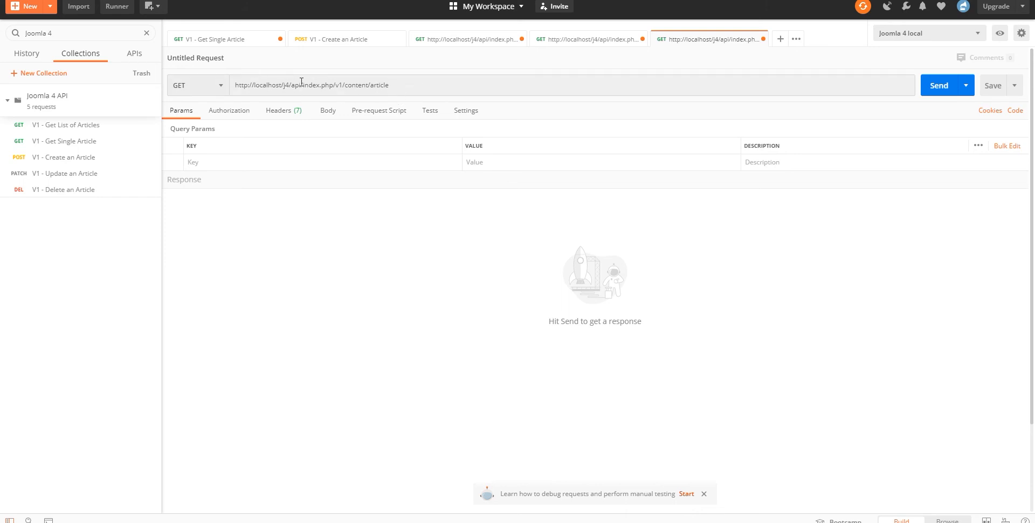
Set the GET articles request to Bearer Token authorization with the Joomla API token pasted in
left_click_drag(287, 84, 389, 84)
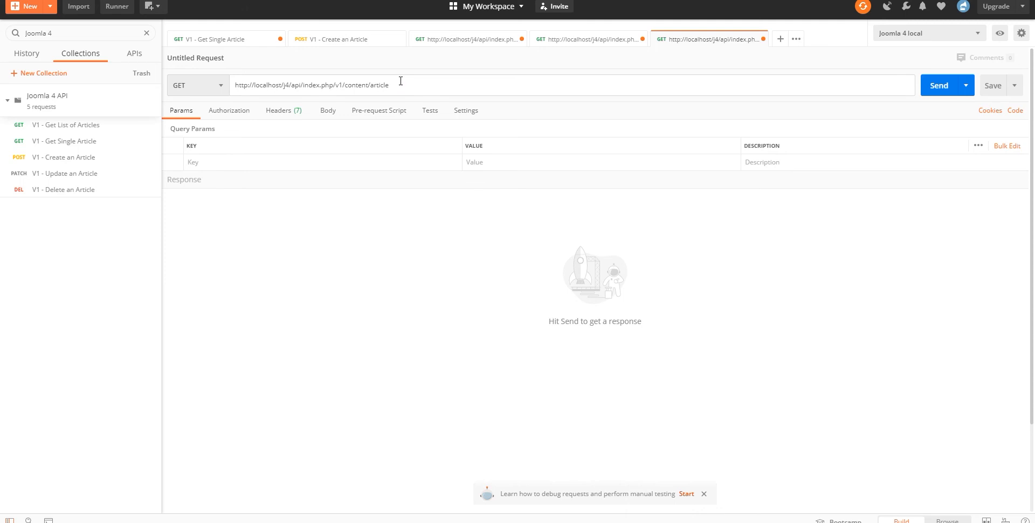
mouse_move(223, 89)
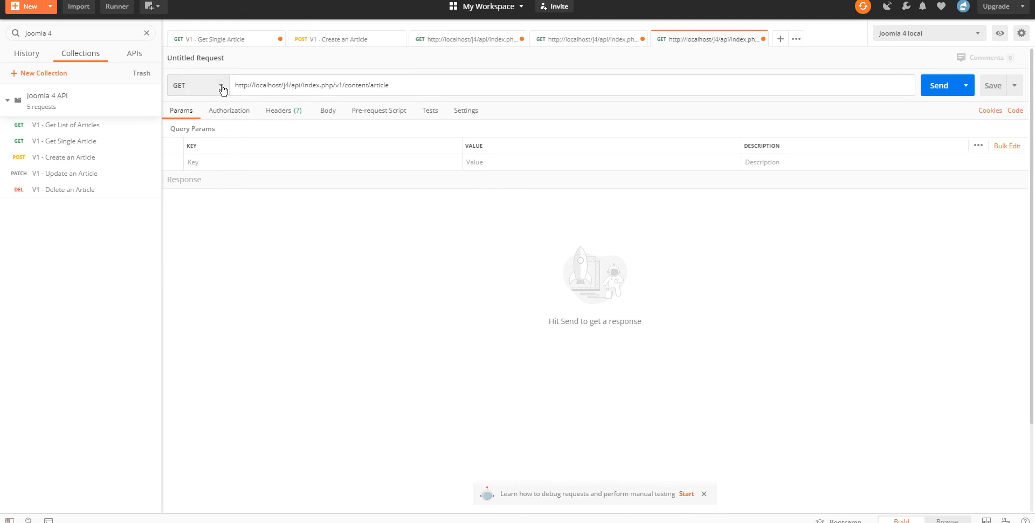
left_click(229, 110)
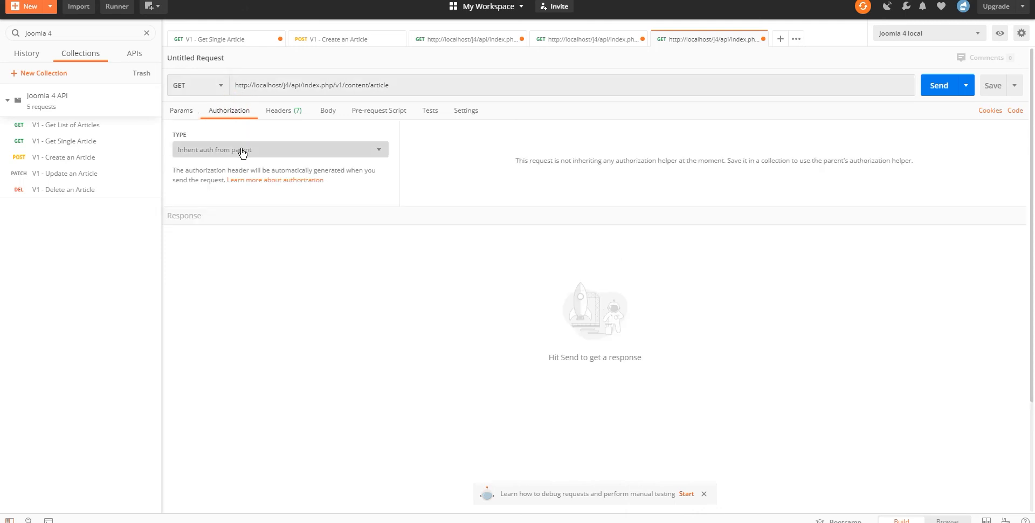
left_click(277, 149)
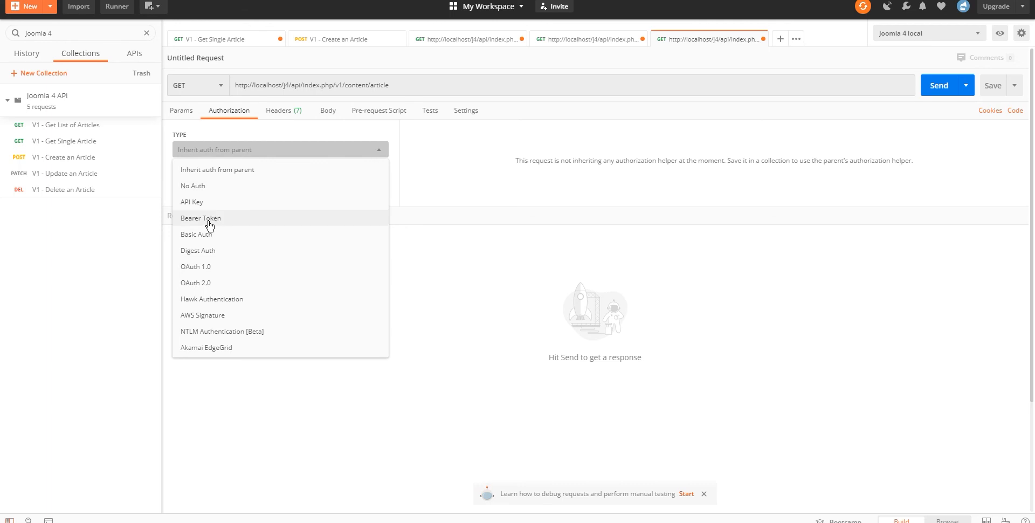
left_click(201, 219)
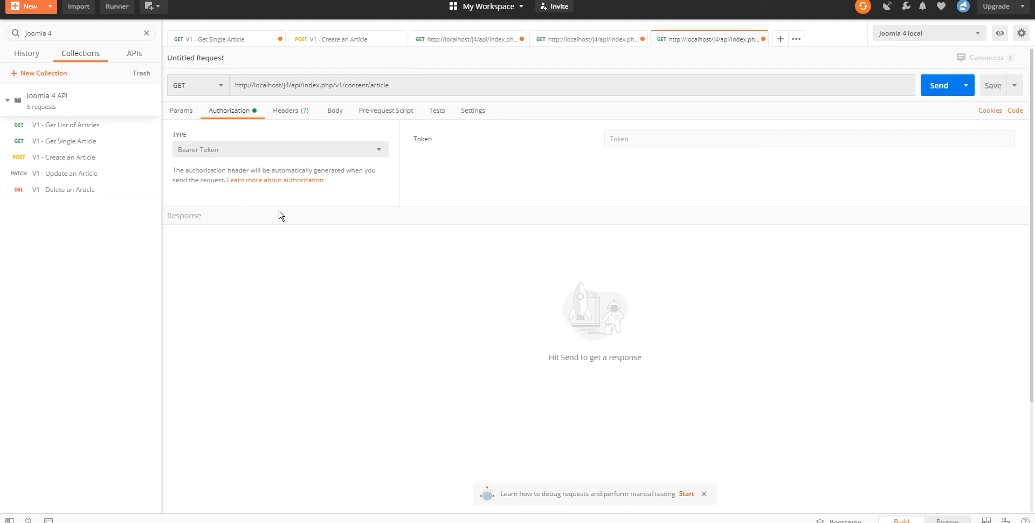
mouse_move(382, 231)
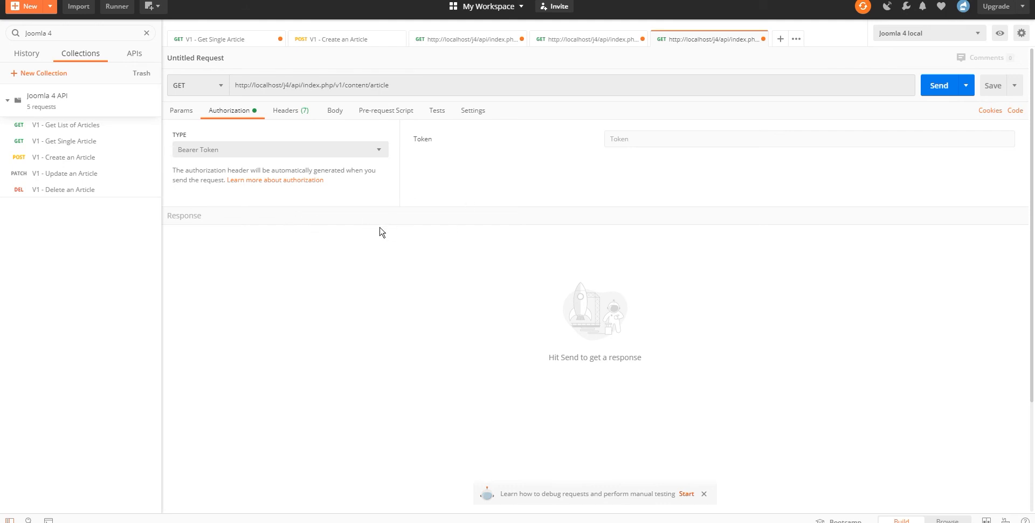
mouse_move(698, 166)
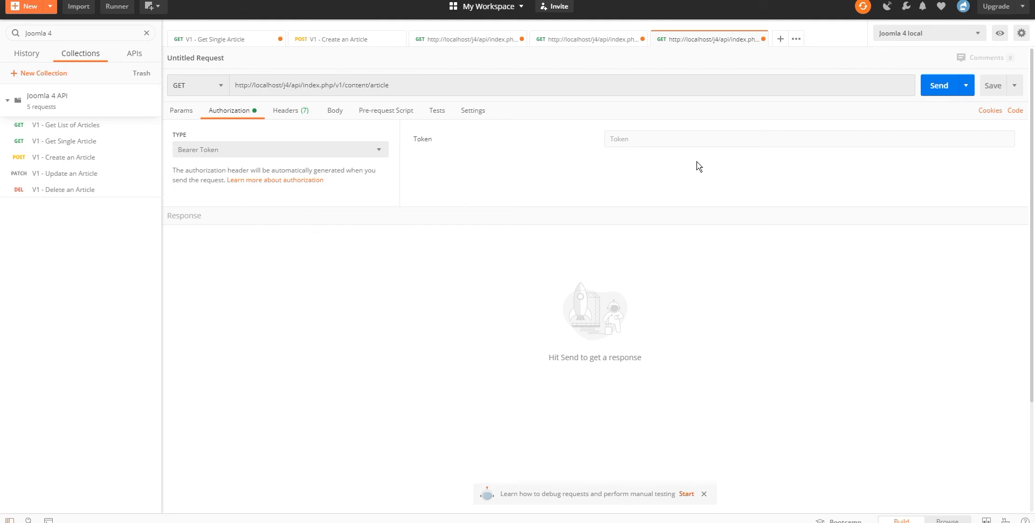
left_click(331, 289)
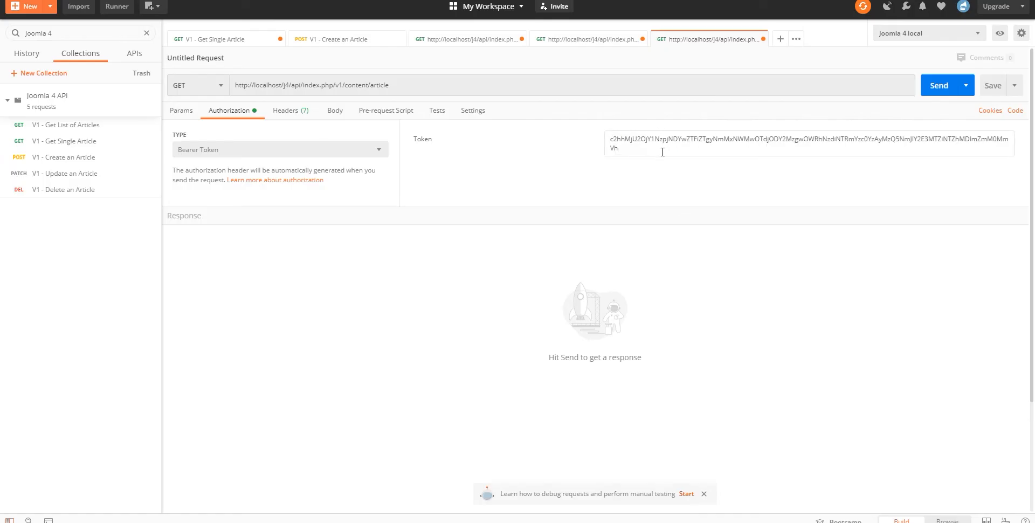
left_click(939, 85)
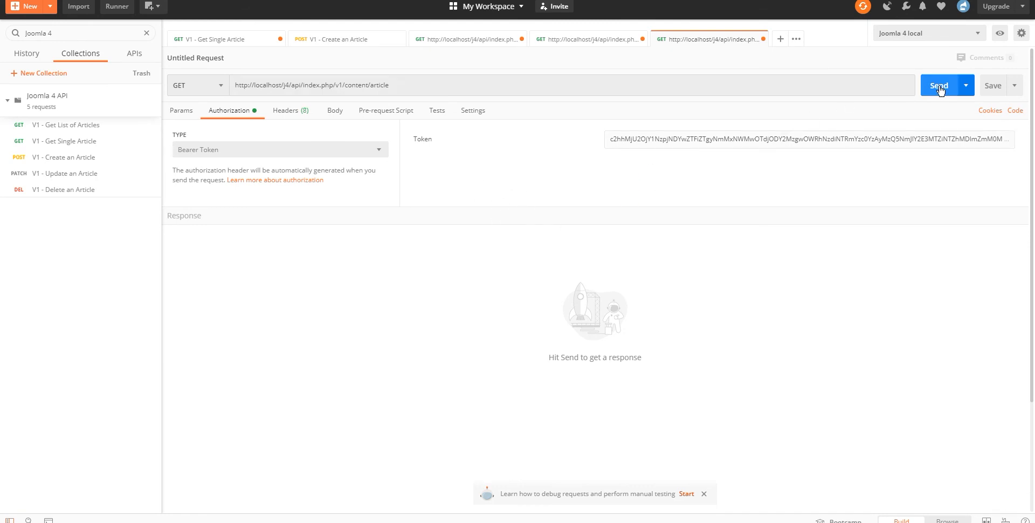
Send the request and review the 200 OK JSON list of articles
left_click(940, 85)
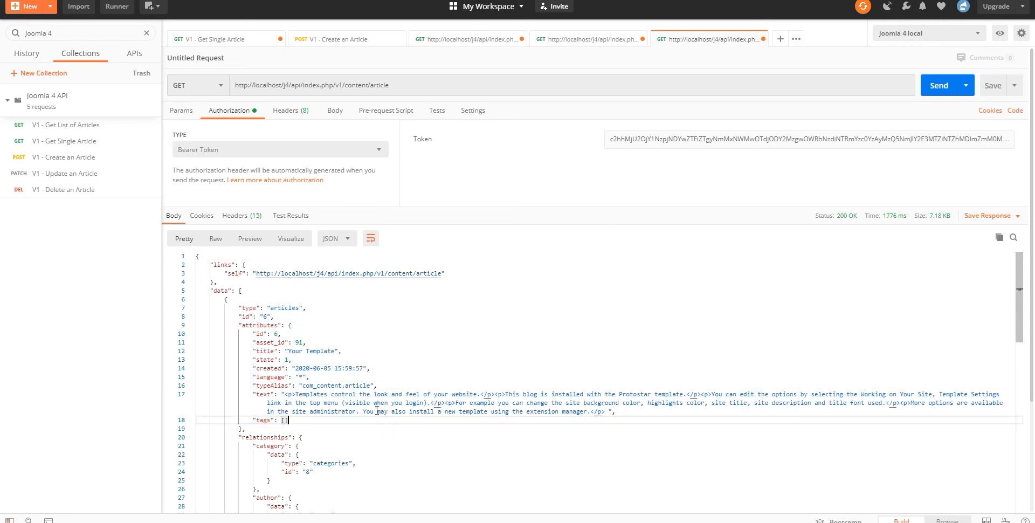
scroll("down", 3)
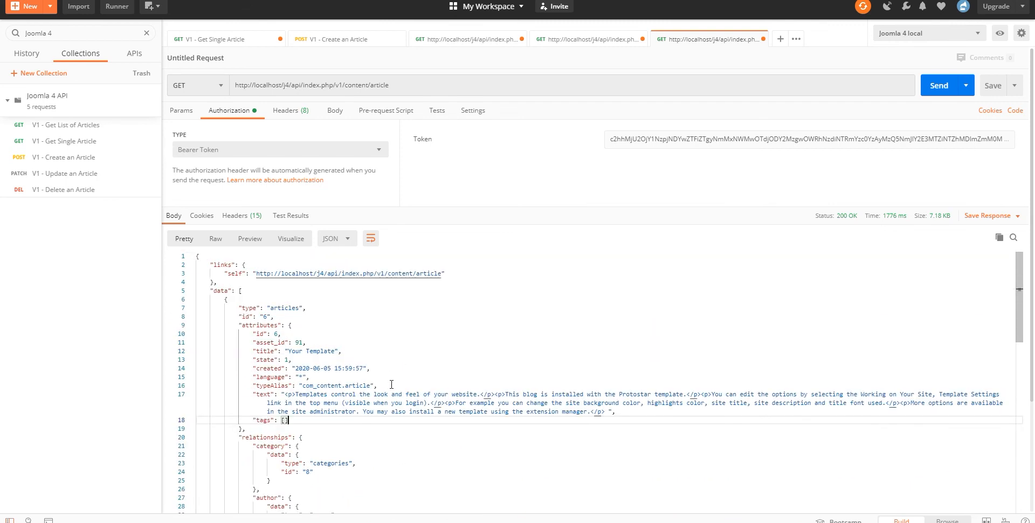
left_click(279, 149)
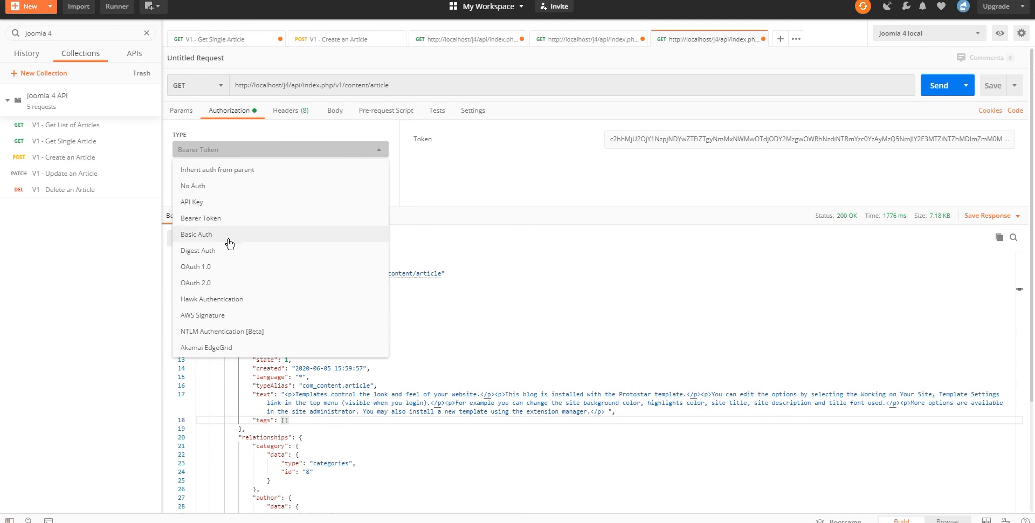
Switch to Basic Auth with username admin and a password and resend, still getting 200 OK JSON
left_click(196, 234)
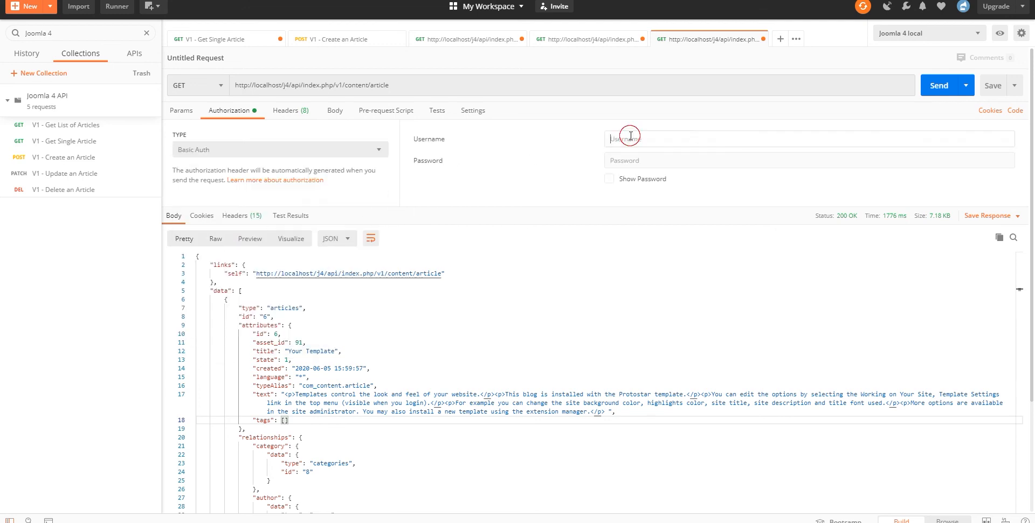
type("admin")
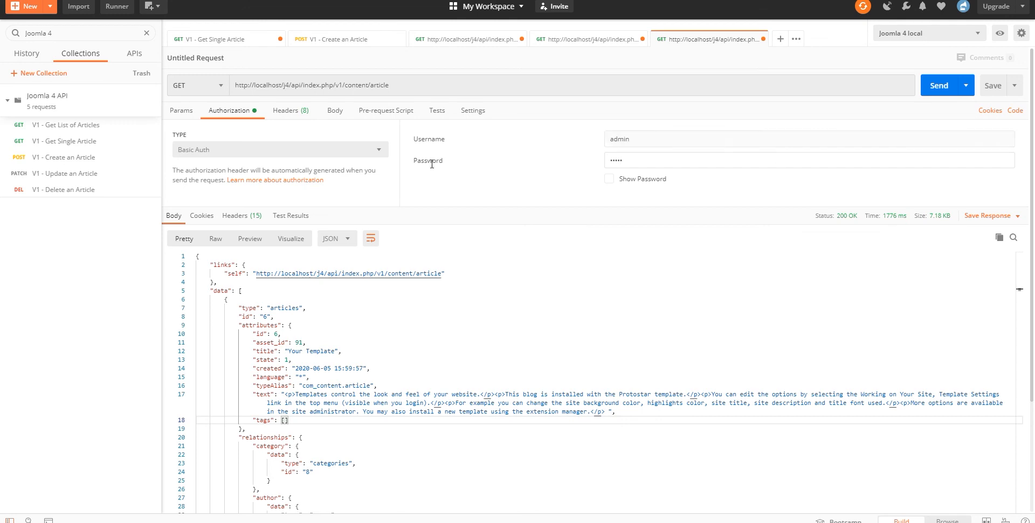
left_click(939, 85)
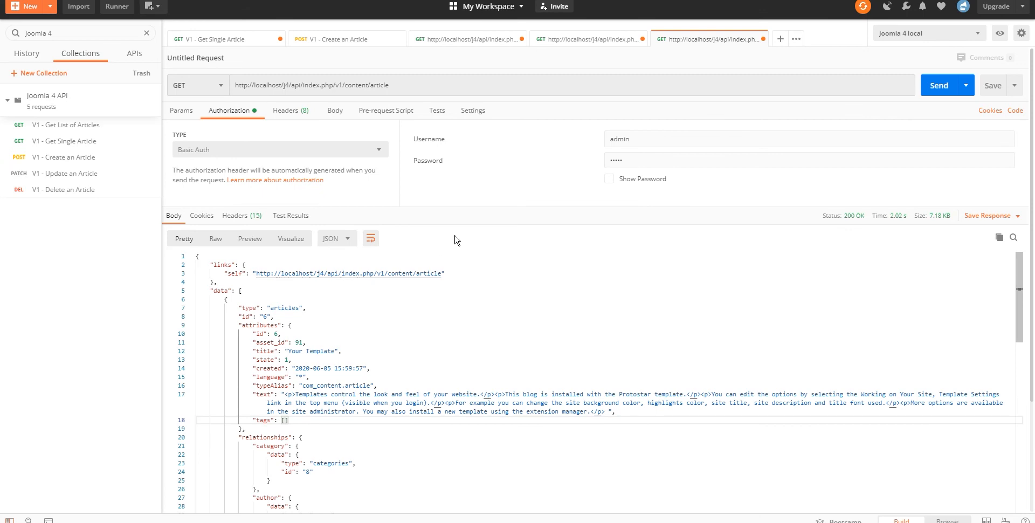
left_click(279, 149)
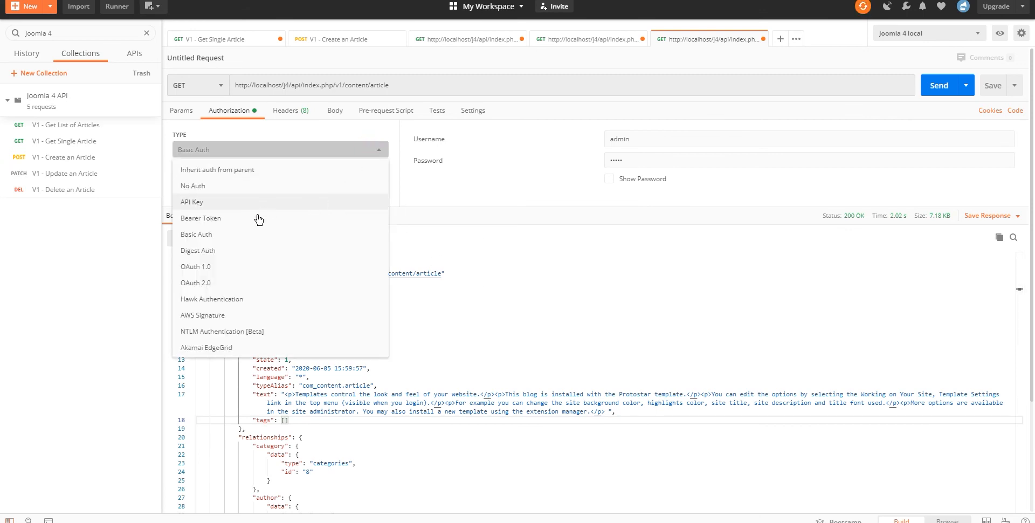
mouse_move(220, 222)
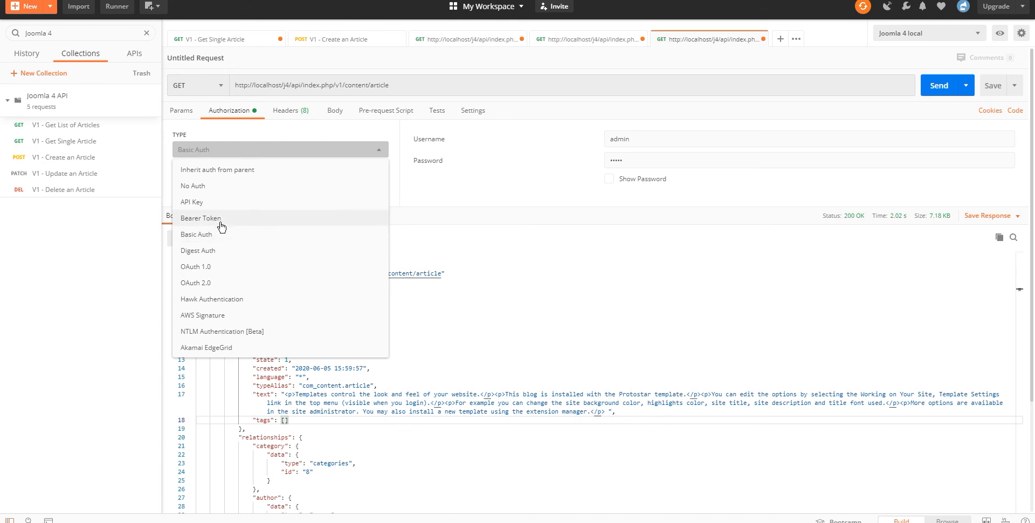
mouse_move(227, 229)
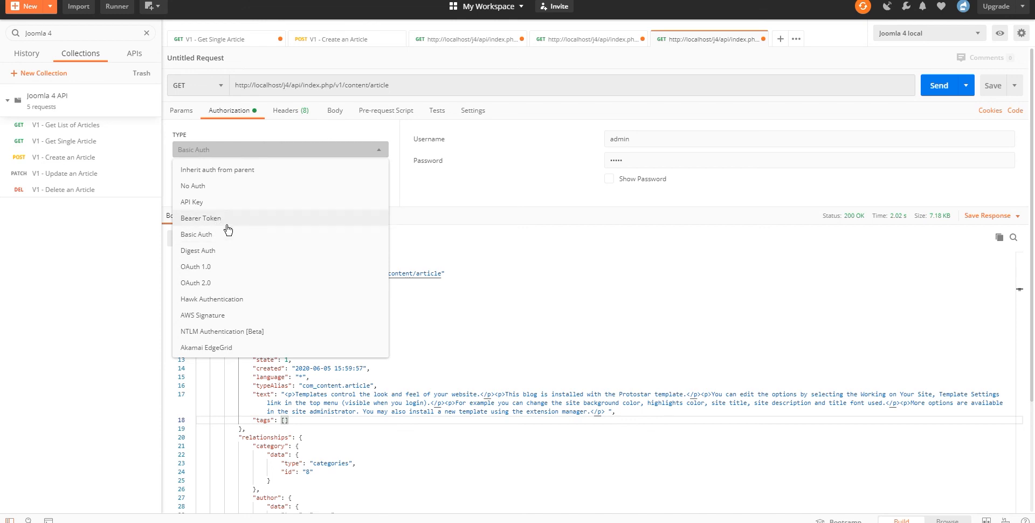
left_click(196, 234)
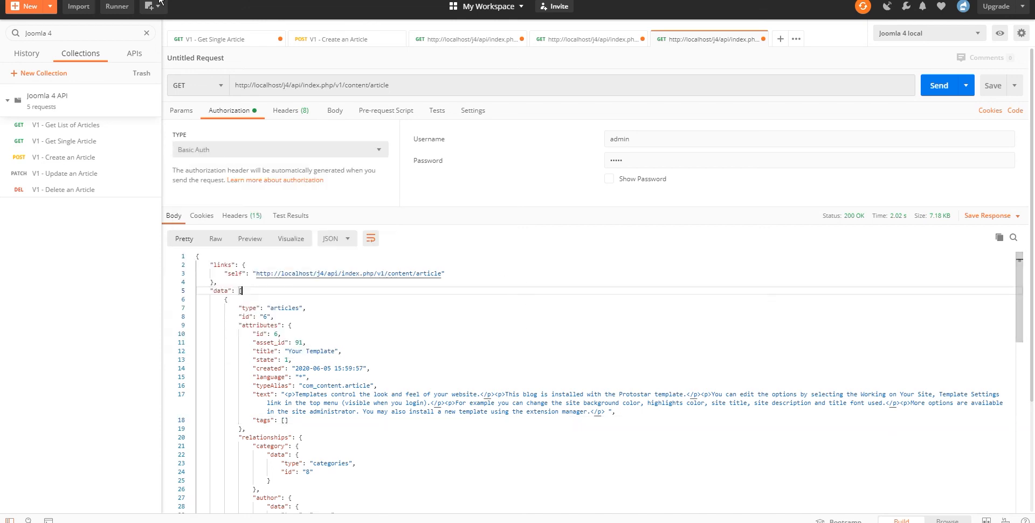